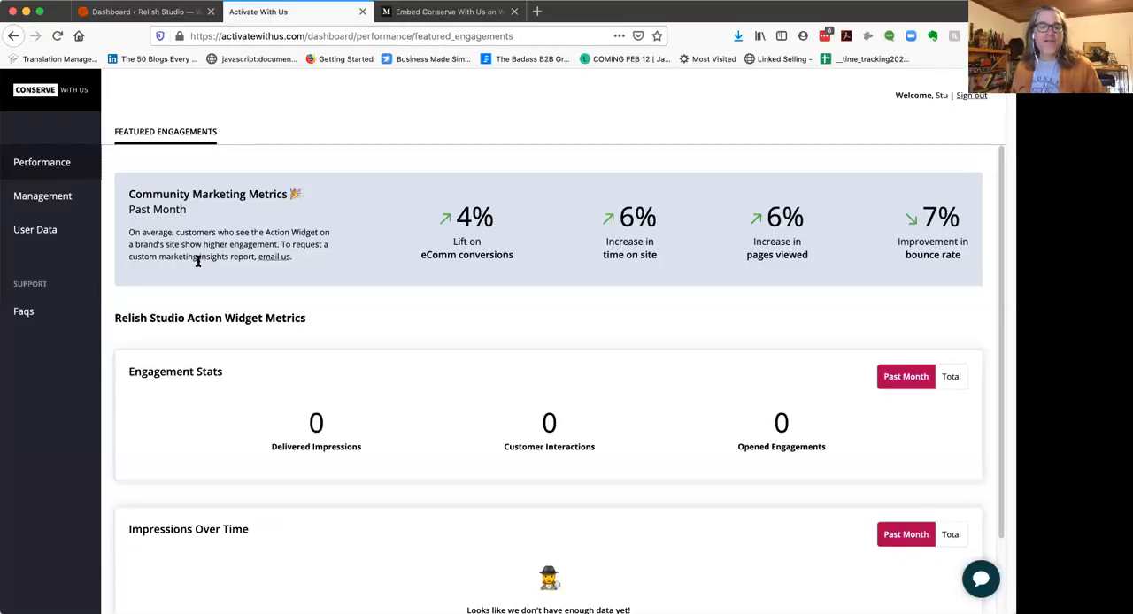
mouse_move(311, 152)
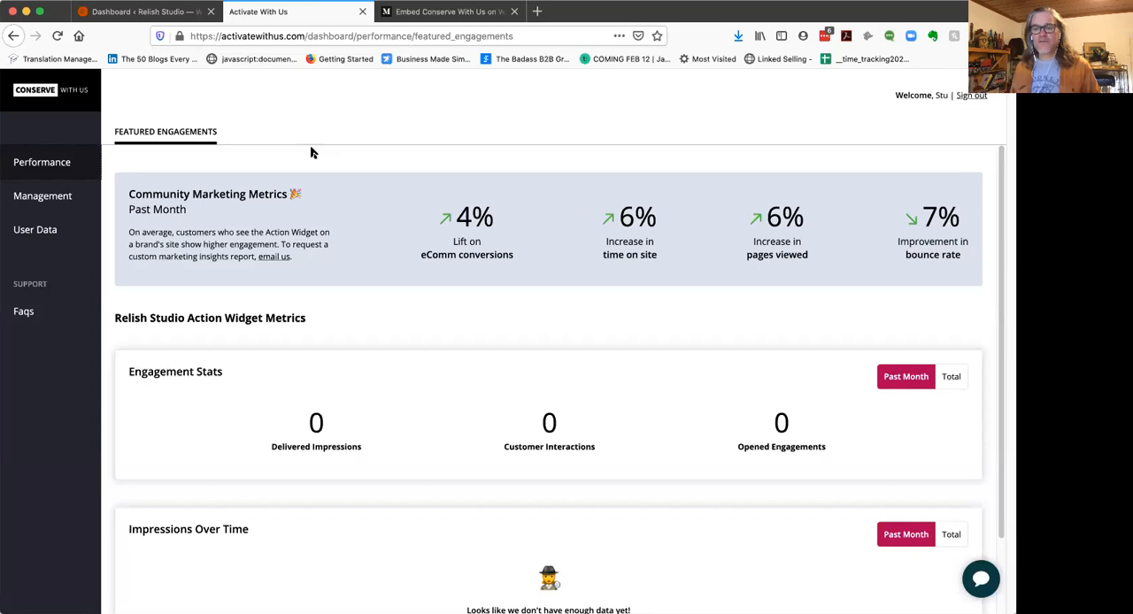
mouse_move(464, 252)
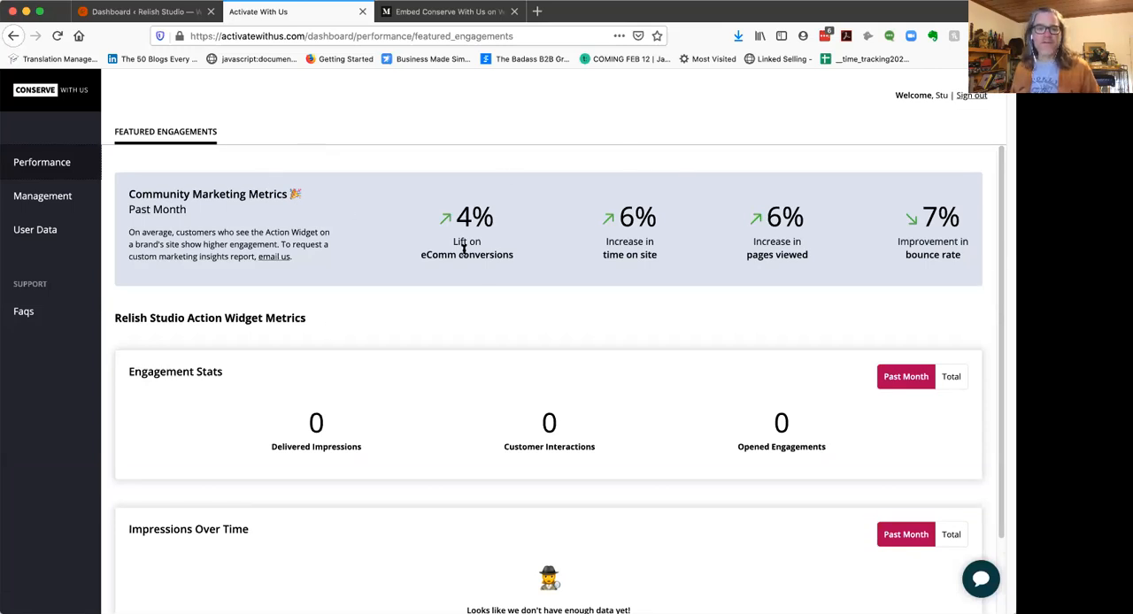
mouse_move(476, 285)
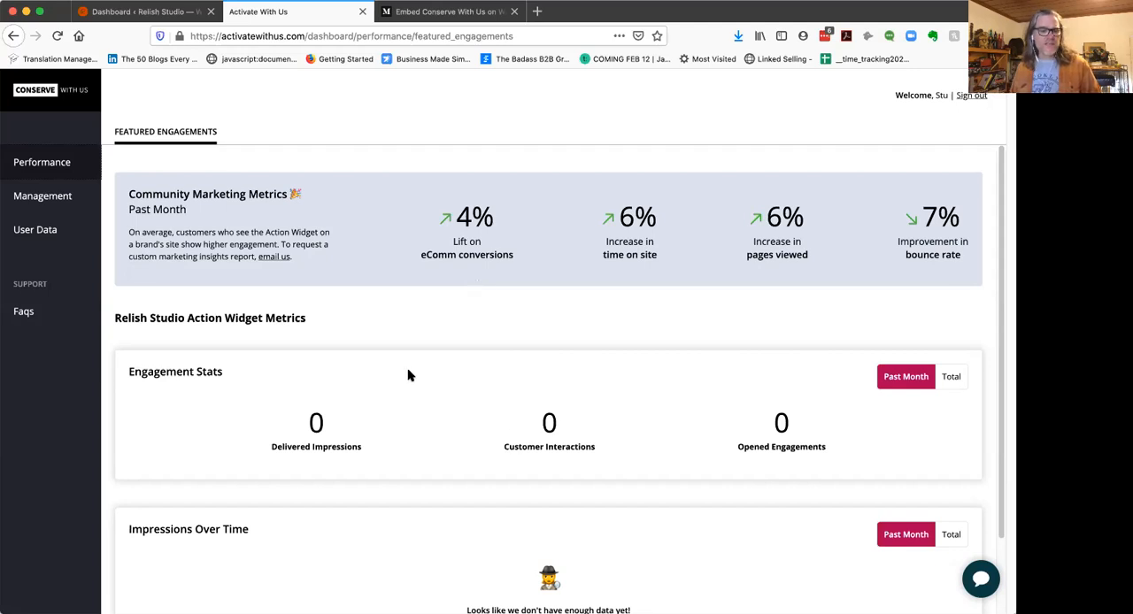
mouse_move(664, 418)
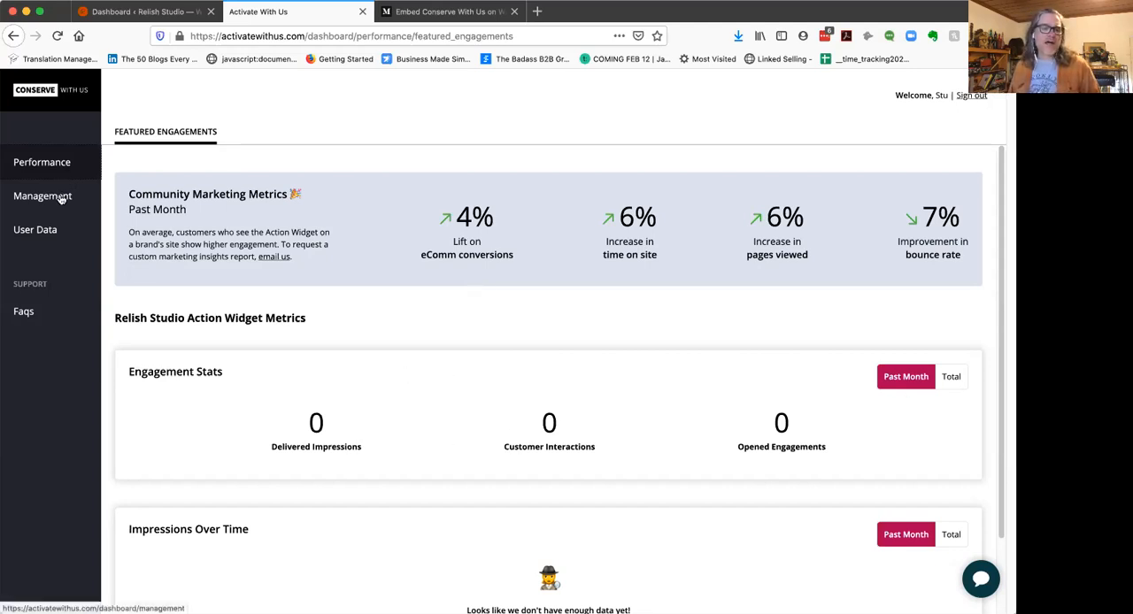
Step: Preview the Pledge to Vote for the Climate in 2020 engagement from the Management list
left_click(43, 195)
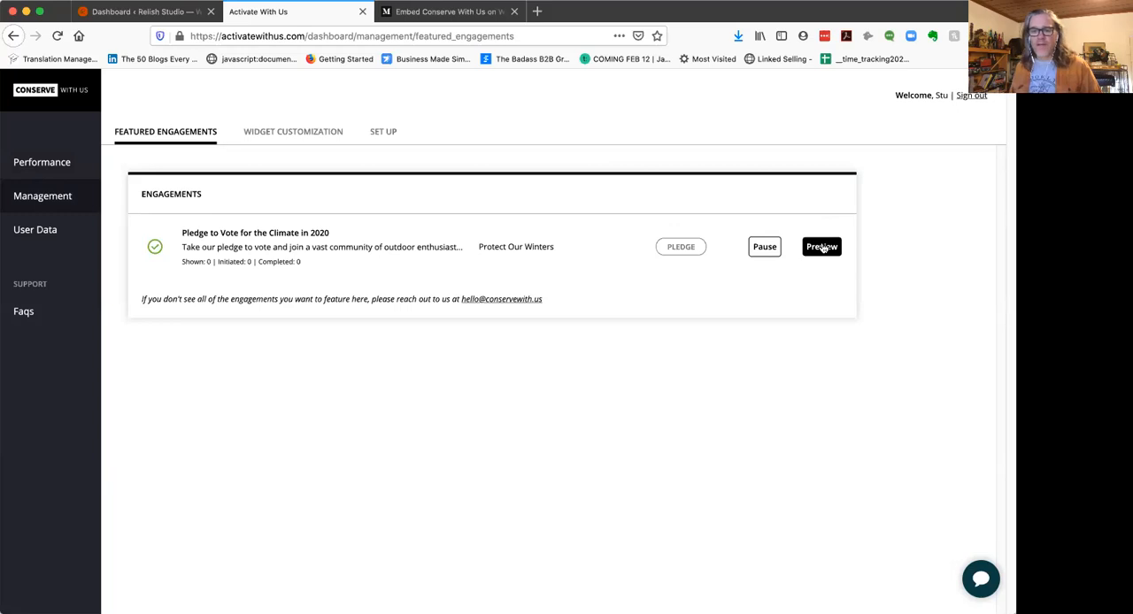
mouse_move(817, 255)
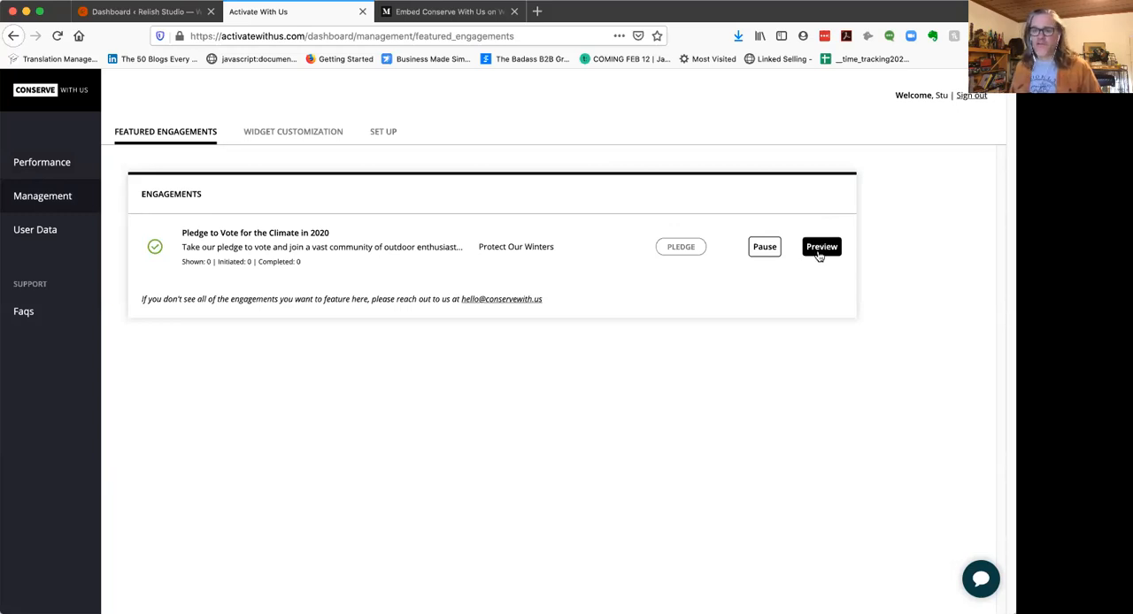
left_click(822, 246)
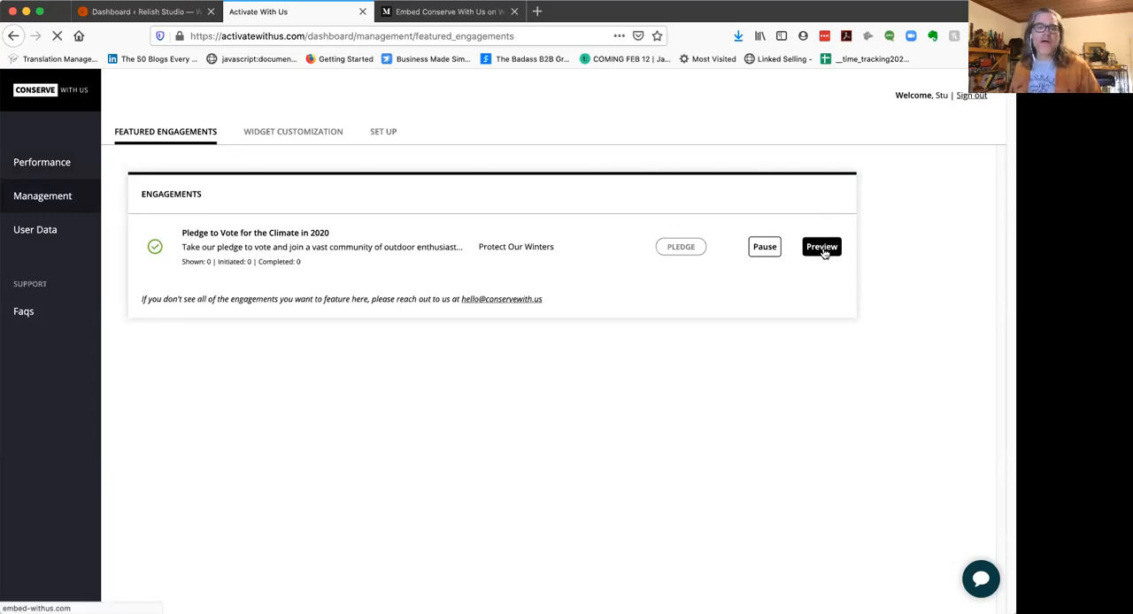
left_click(821, 246)
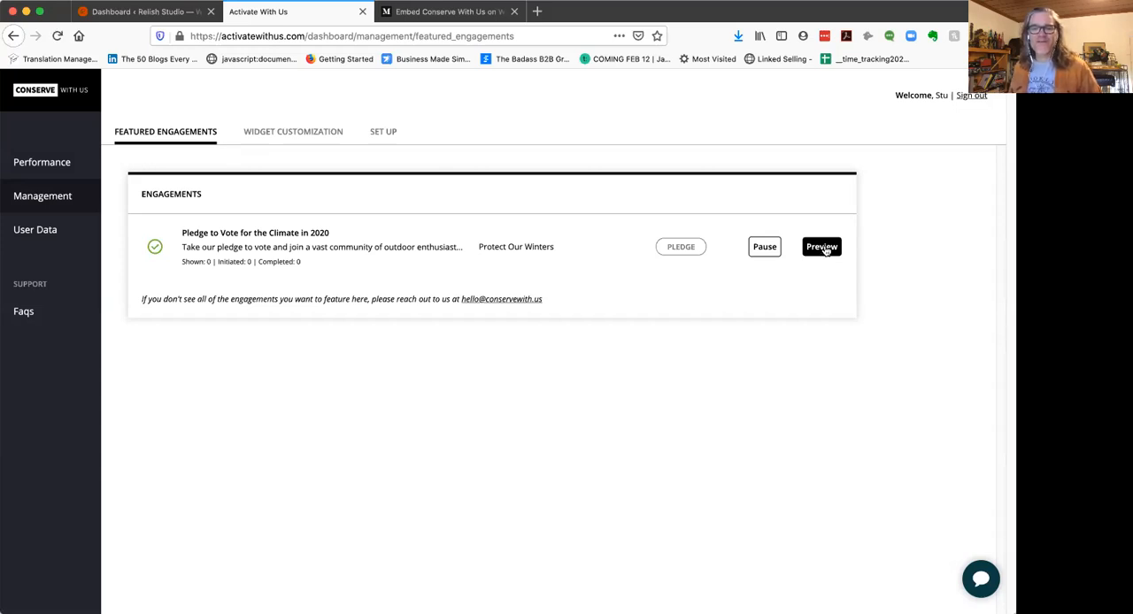
left_click(821, 246)
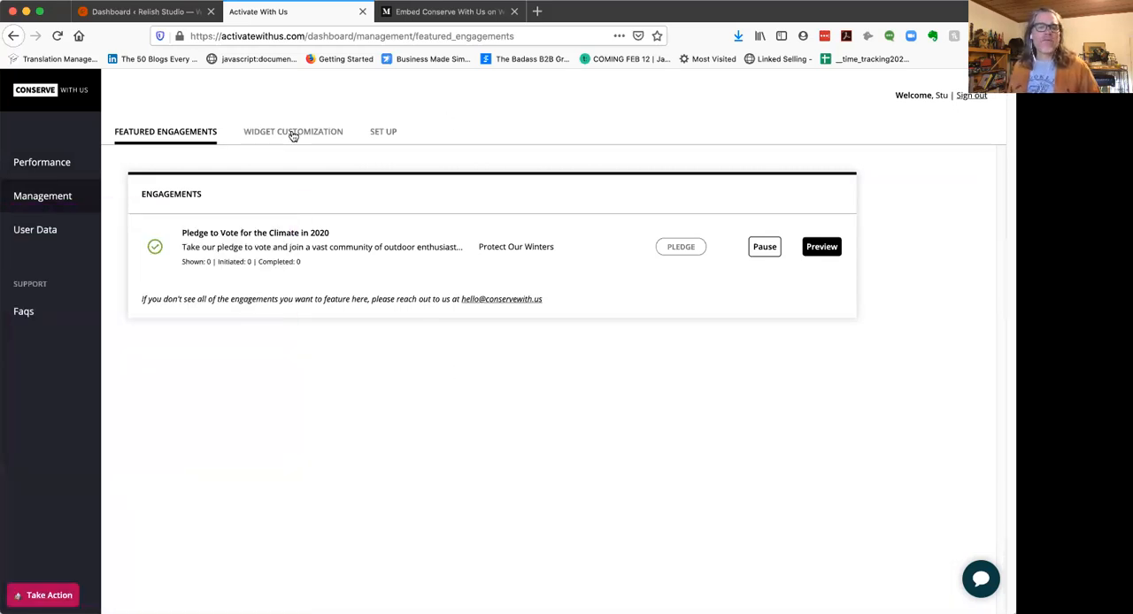
Step: Show Widget Customization with Branding expanded, reviewing branding, background and text settings
left_click(294, 131)
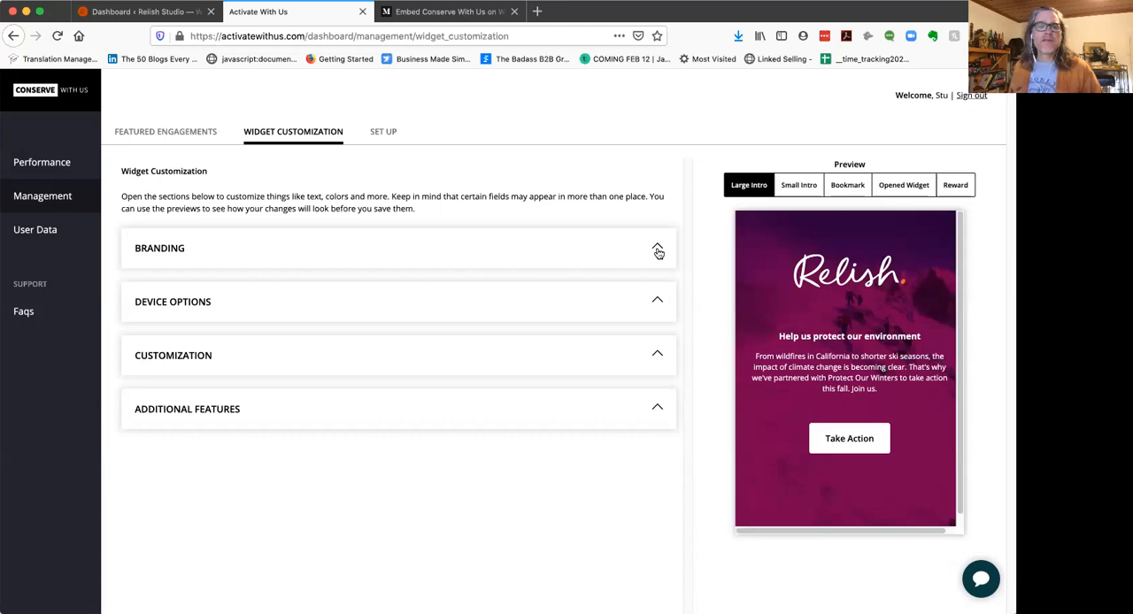
mouse_move(715, 323)
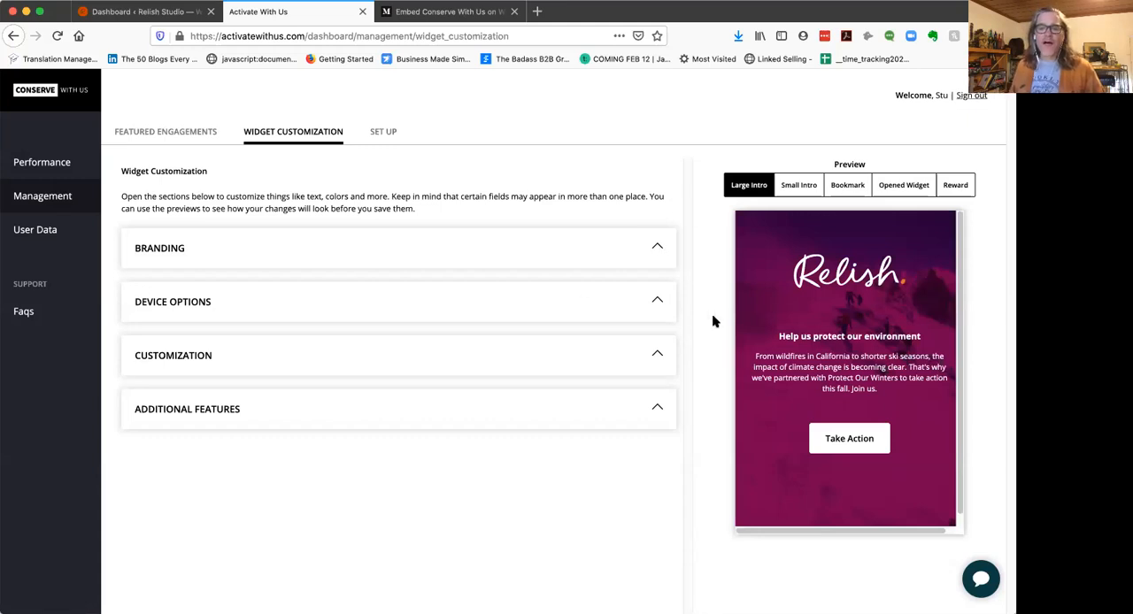
left_click(657, 248)
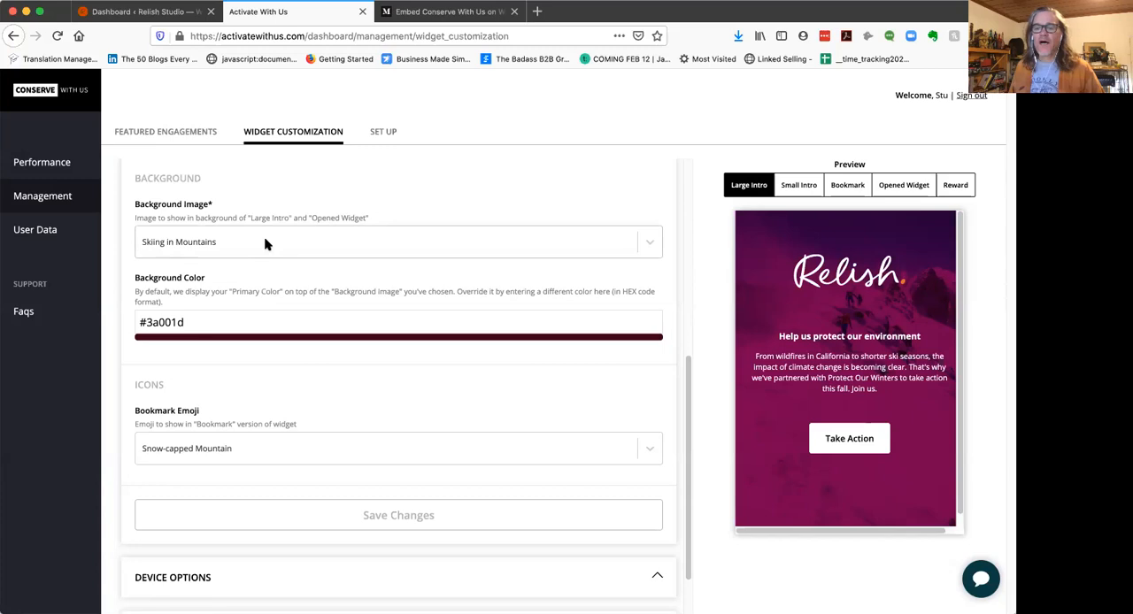
mouse_move(245, 371)
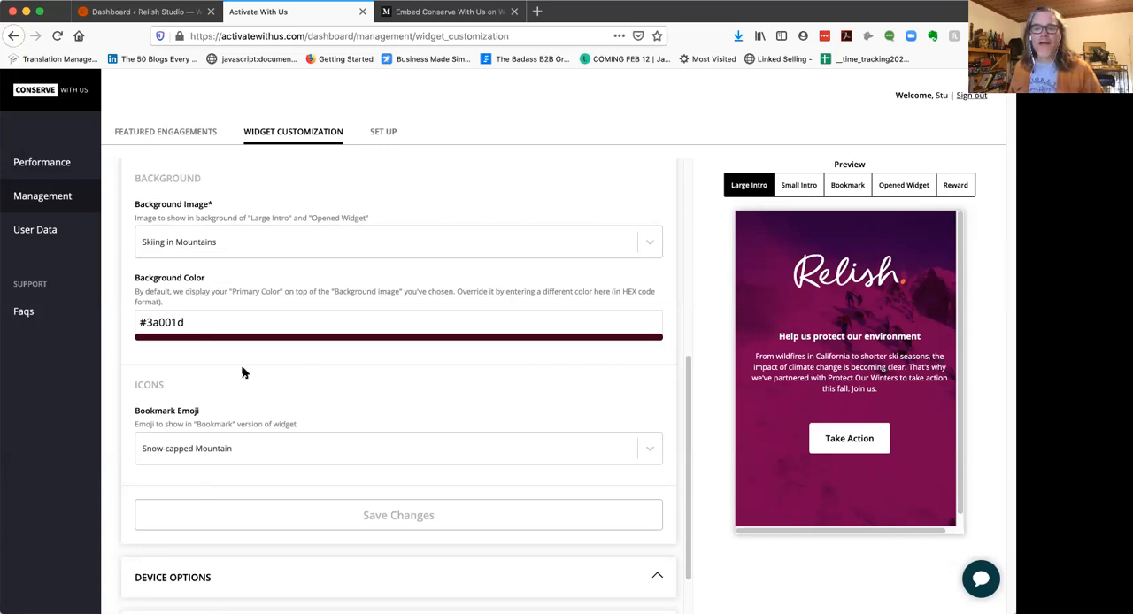
scroll("down", 3)
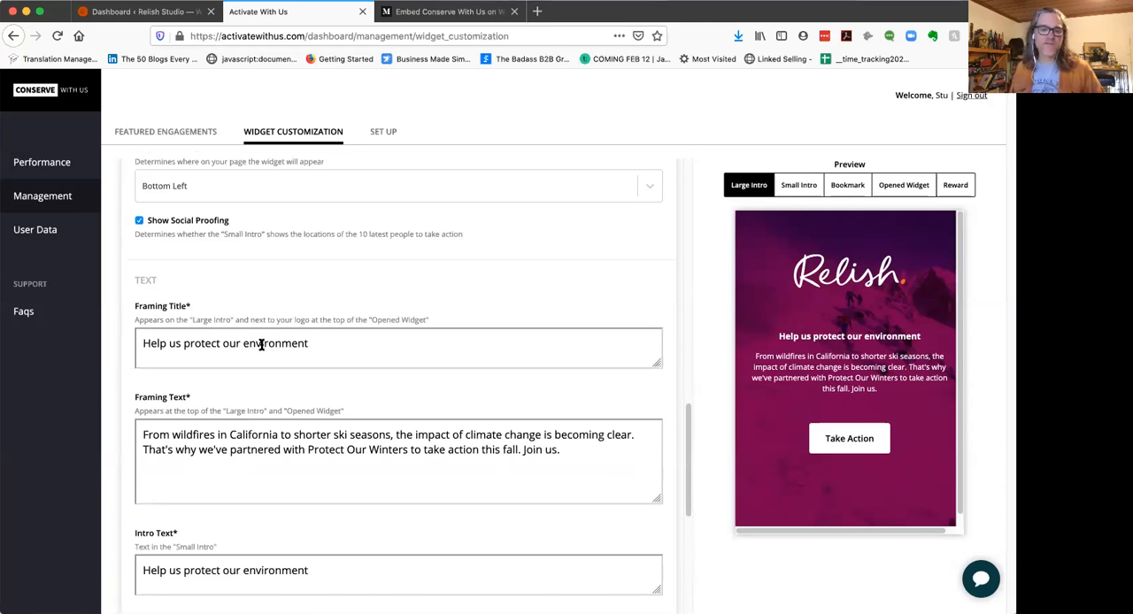
mouse_move(245, 420)
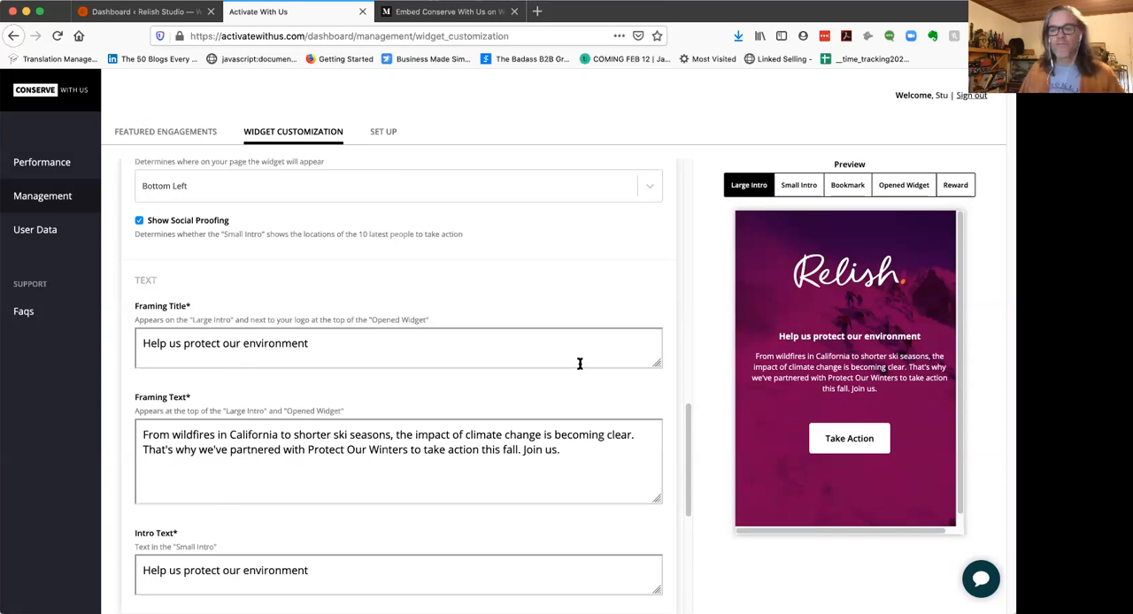
mouse_move(673, 265)
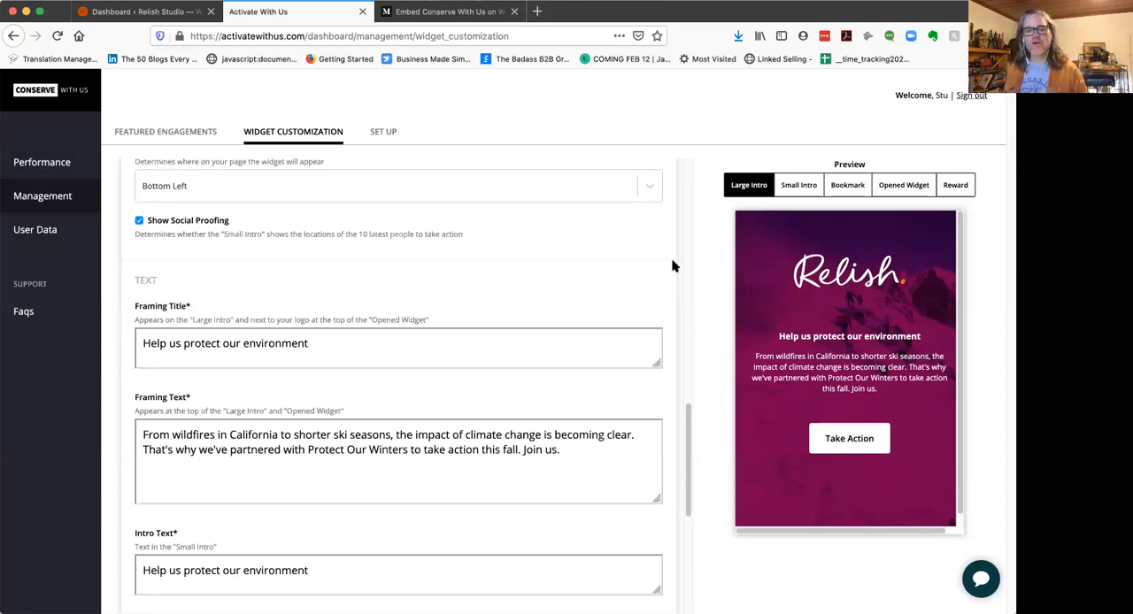
scroll("down", 3)
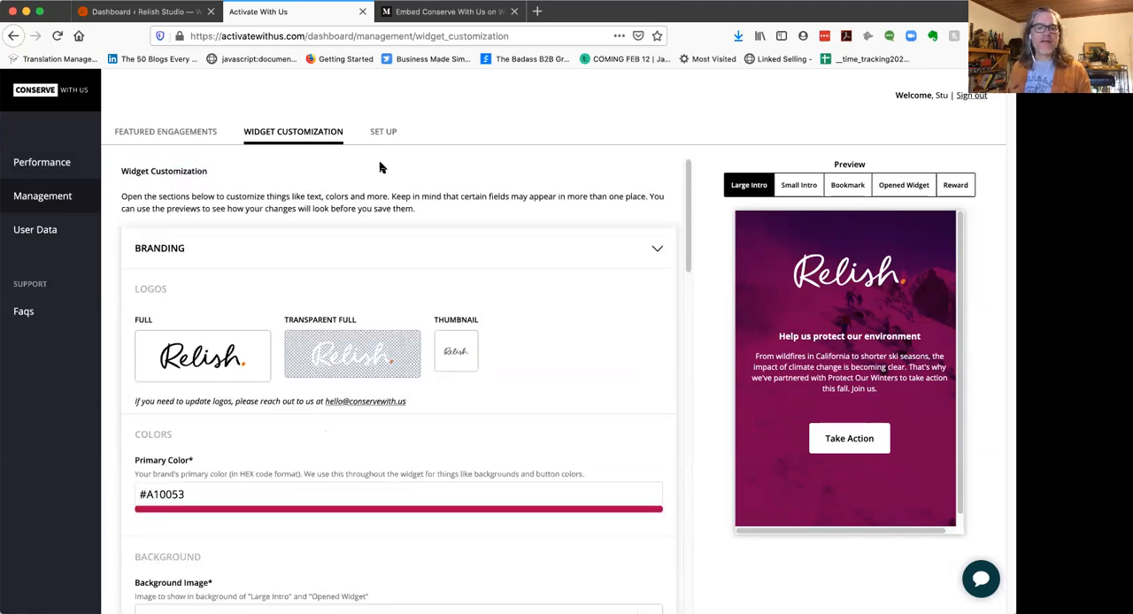
Step: Switch to the Relish Studio WordPress dashboard
left_click(382, 131)
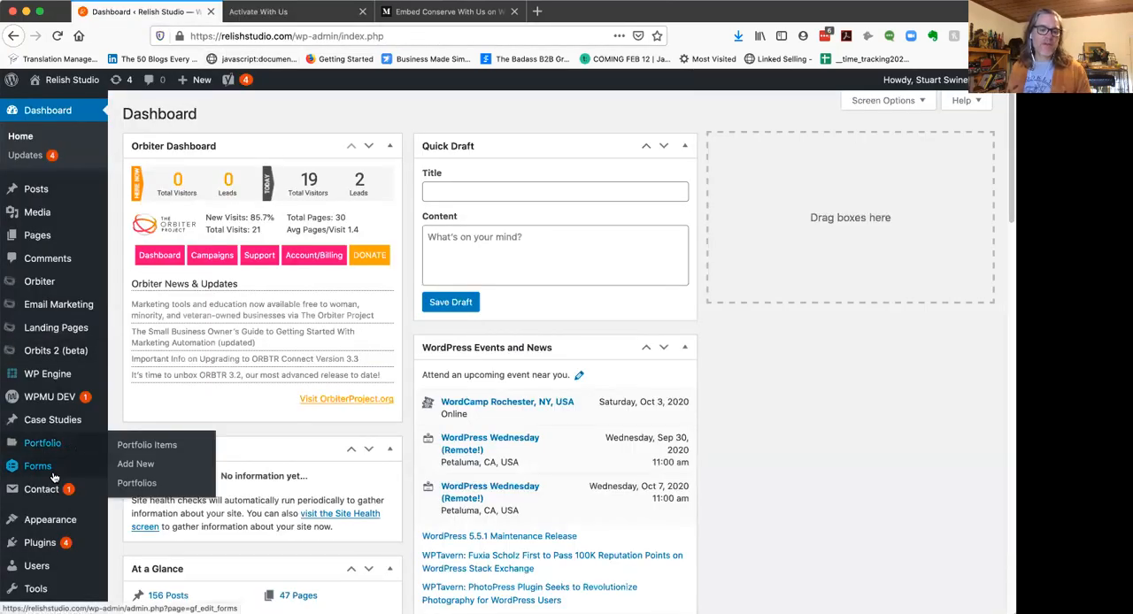
mouse_move(42, 541)
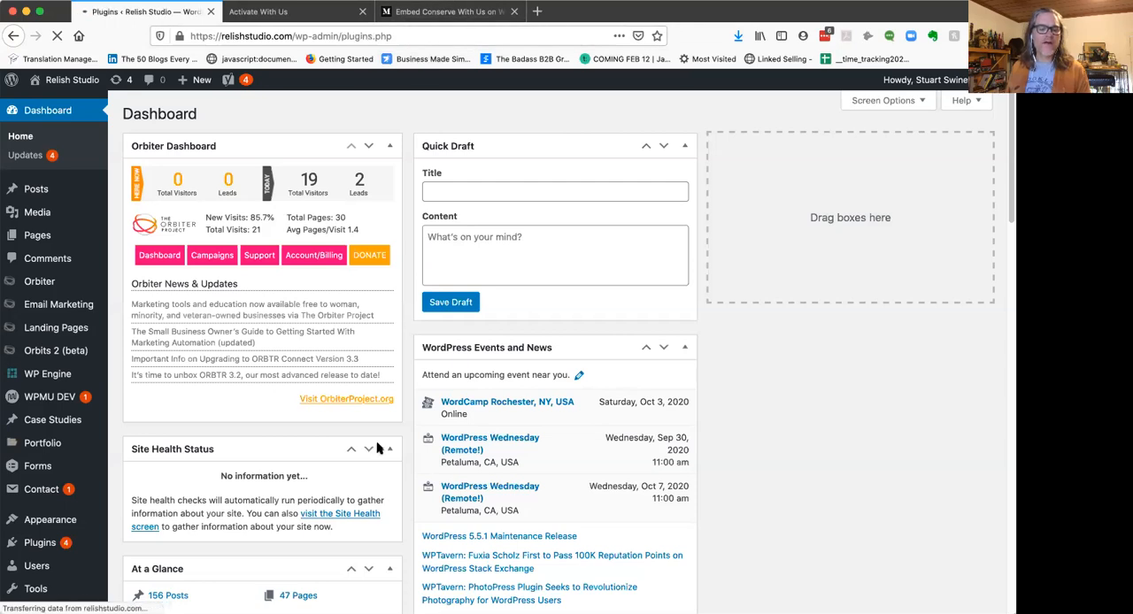
left_click(40, 542)
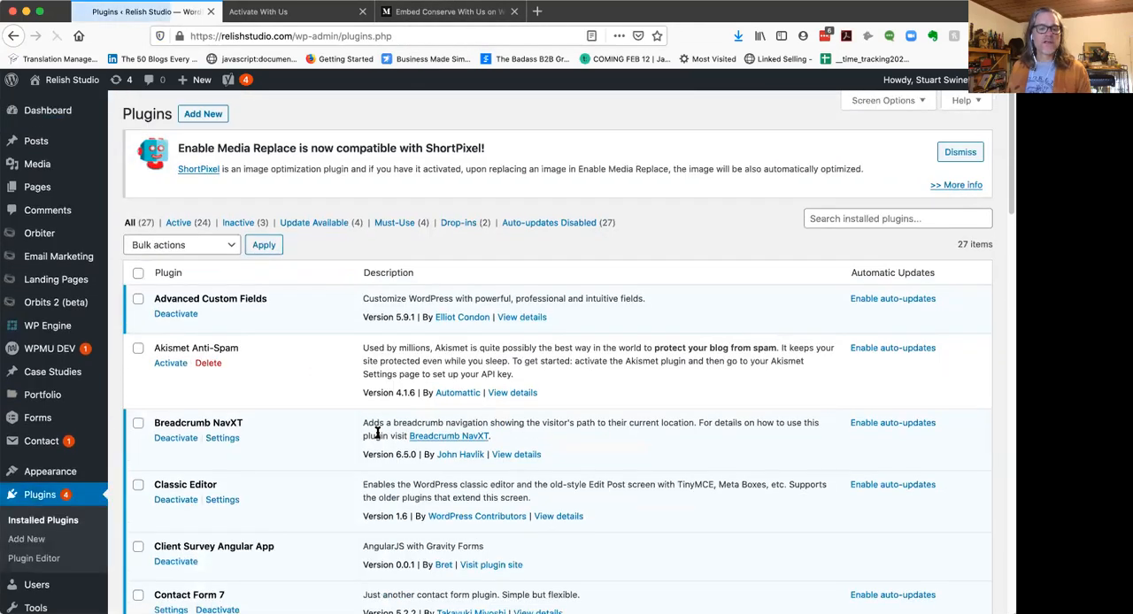
scroll("down", 3)
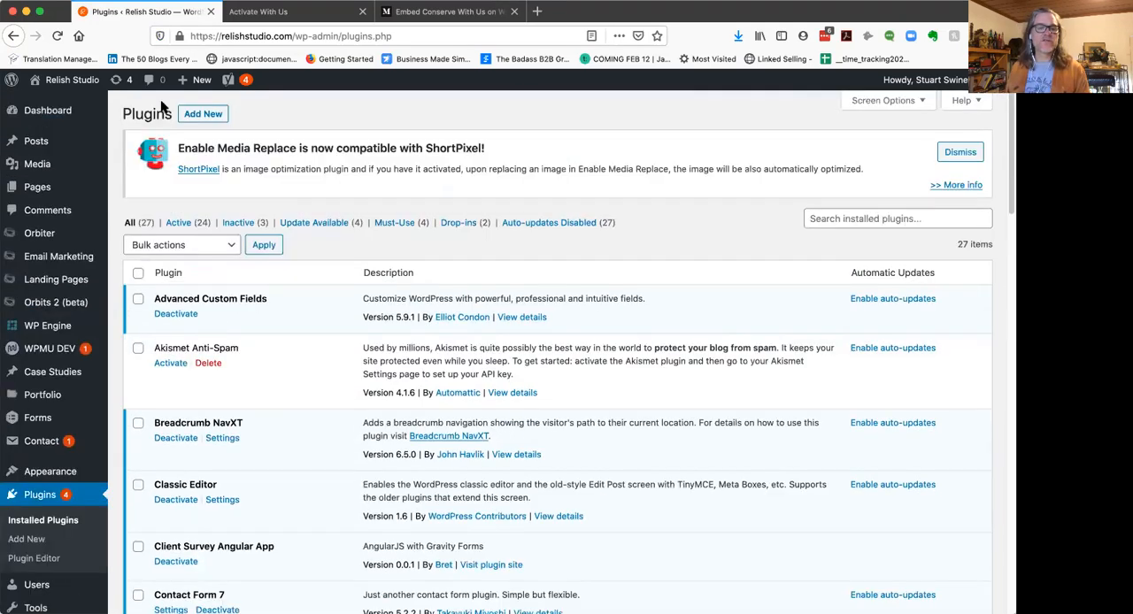
scroll("down", 3)
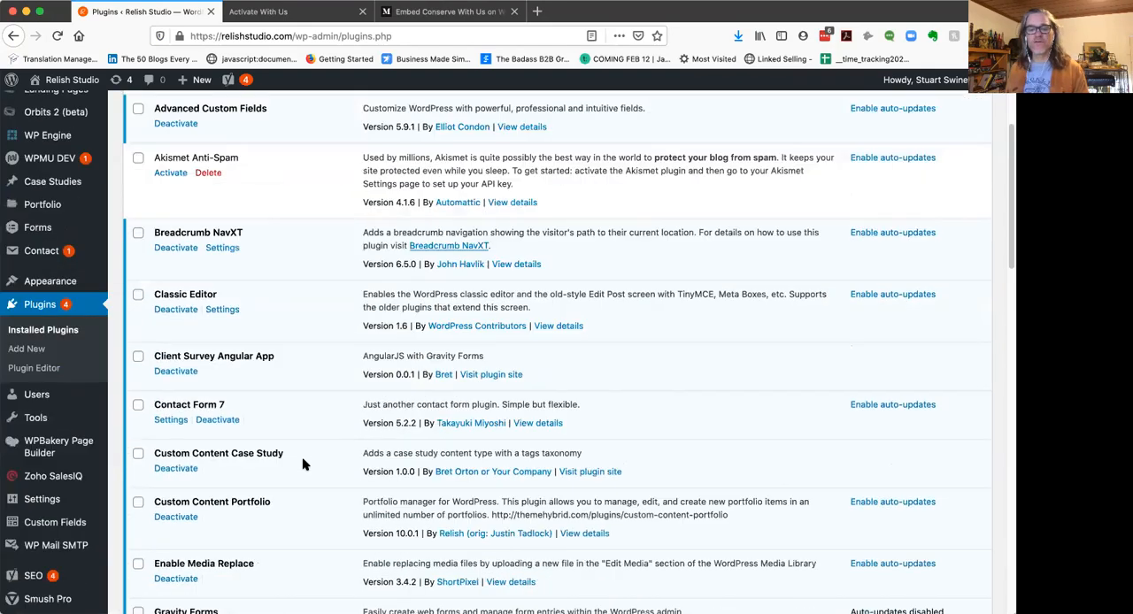
scroll("down", 3)
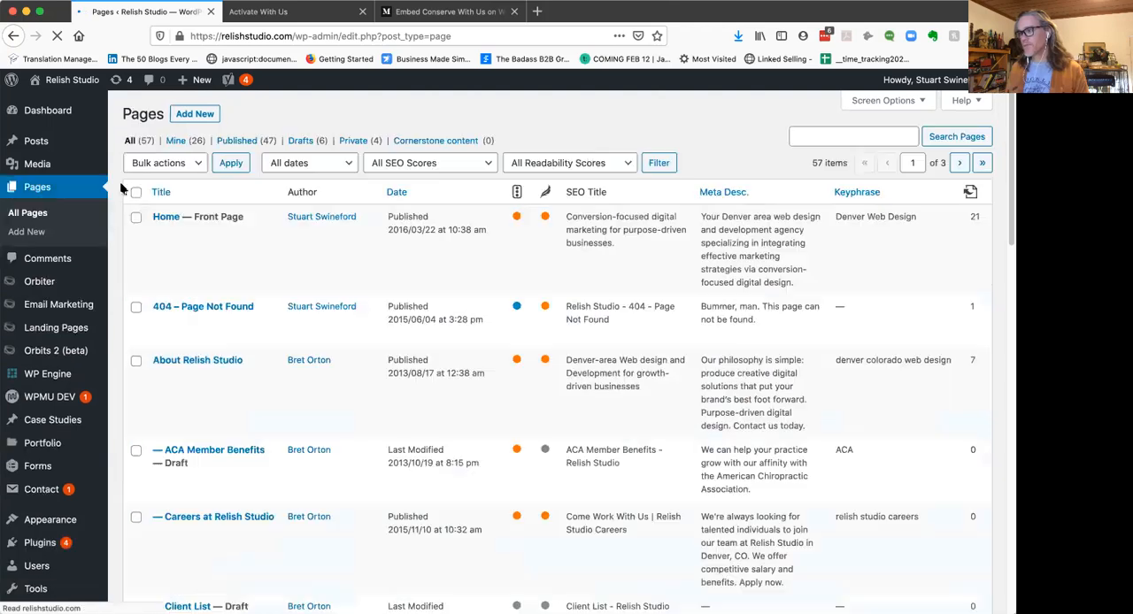
mouse_move(167, 216)
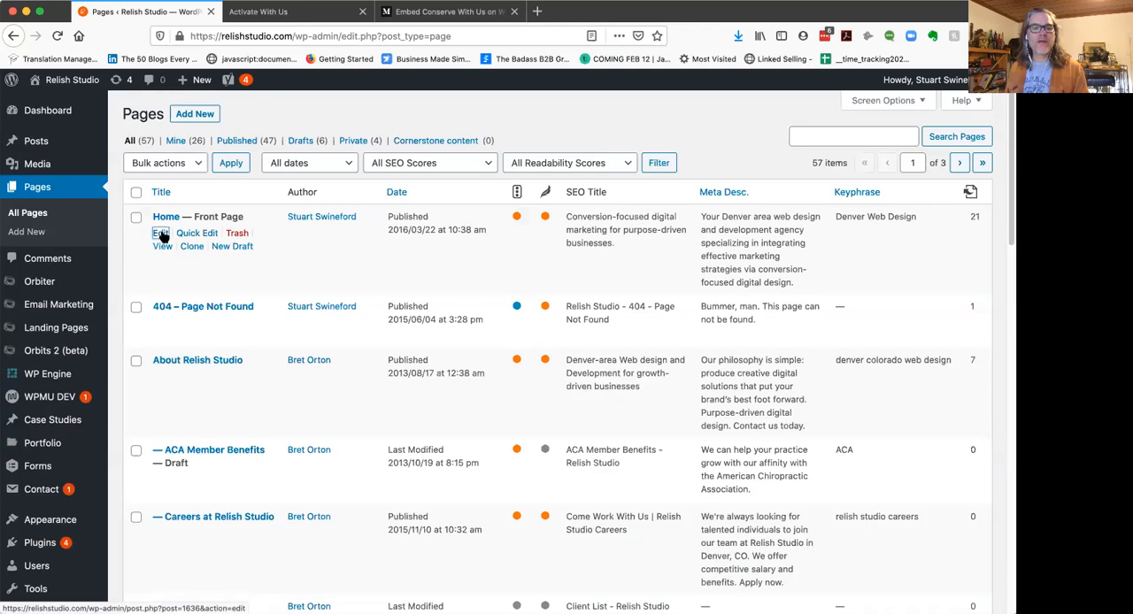
Step: Start editing the Home — Front Page from the Pages list
left_click(162, 233)
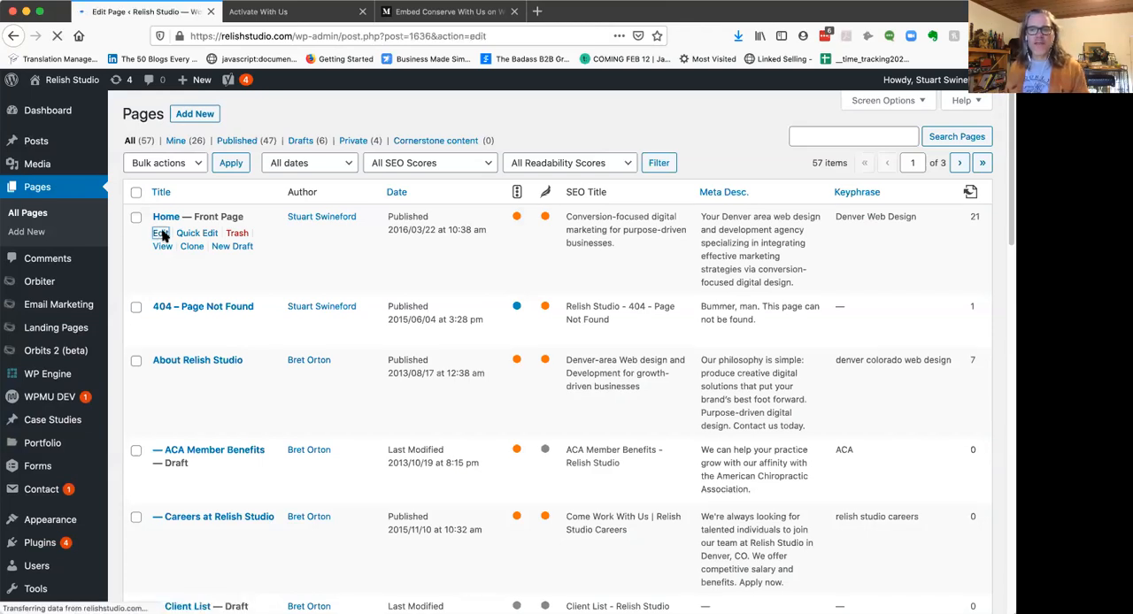
Step: Paste the embed-withus.com loader.js script into Insert Script to <head>, update the page and view it
left_click(163, 234)
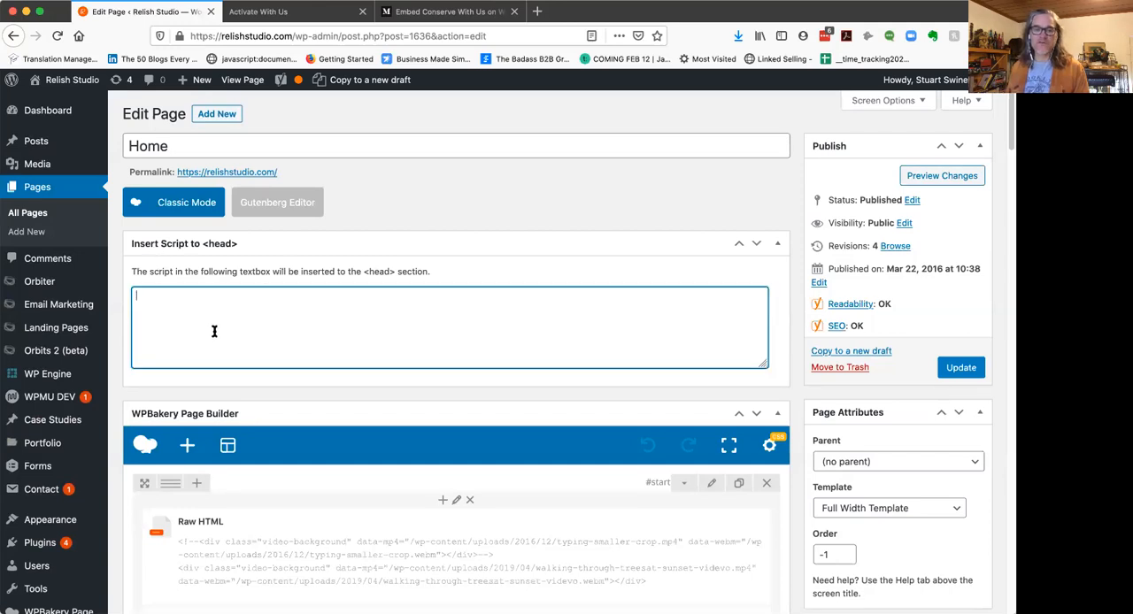
type("<script src=\"https://embed-withus.com/engage/v1/widget/loader.js\" defer=\"true\"></script>")
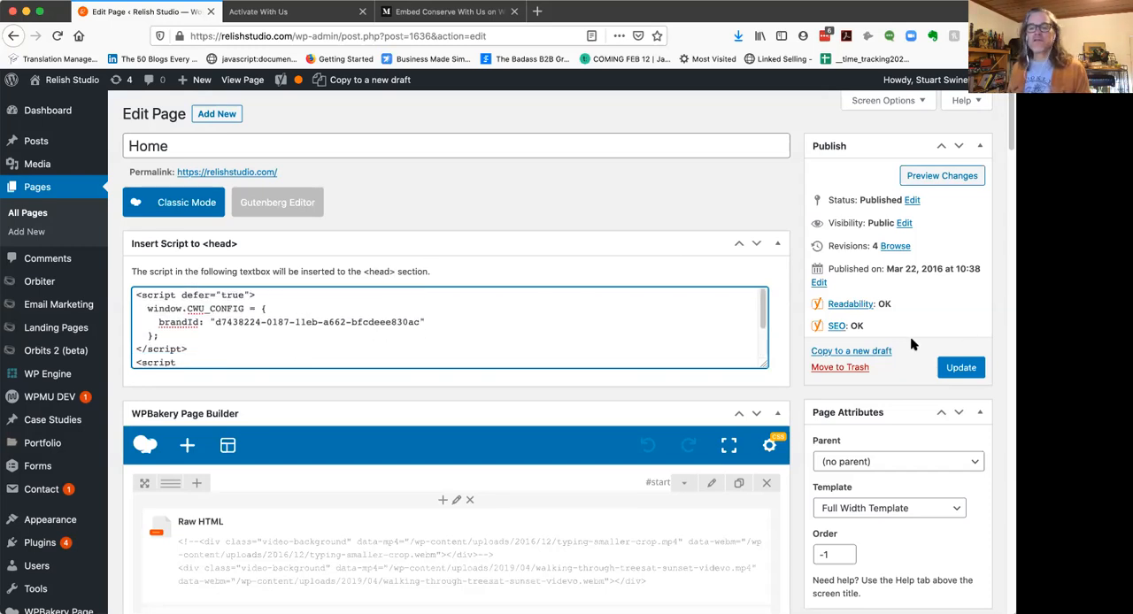
left_click(960, 368)
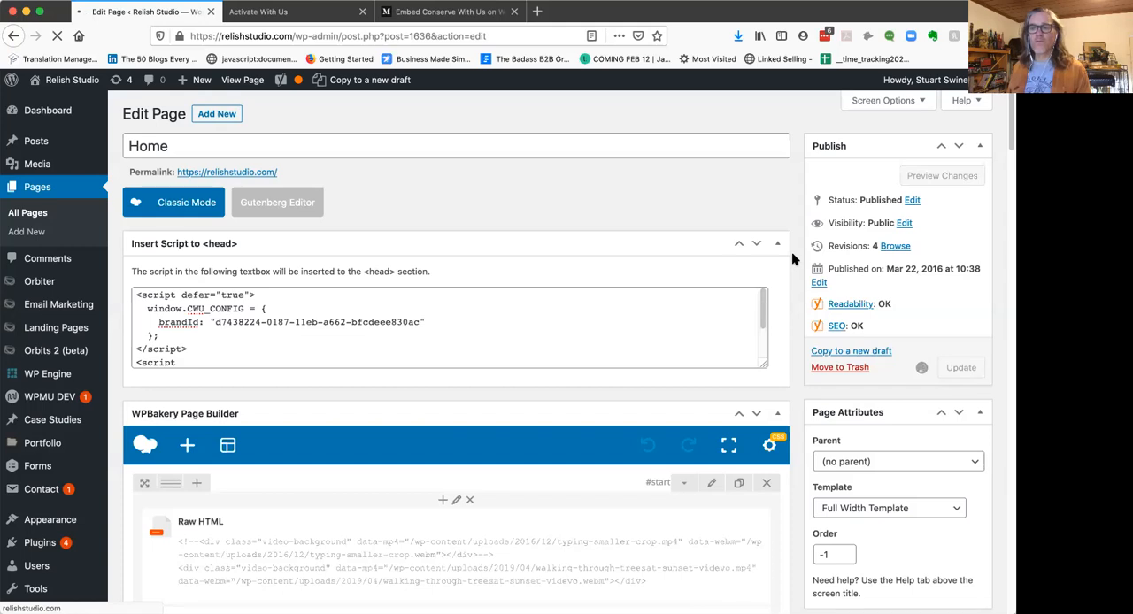
left_click(959, 368)
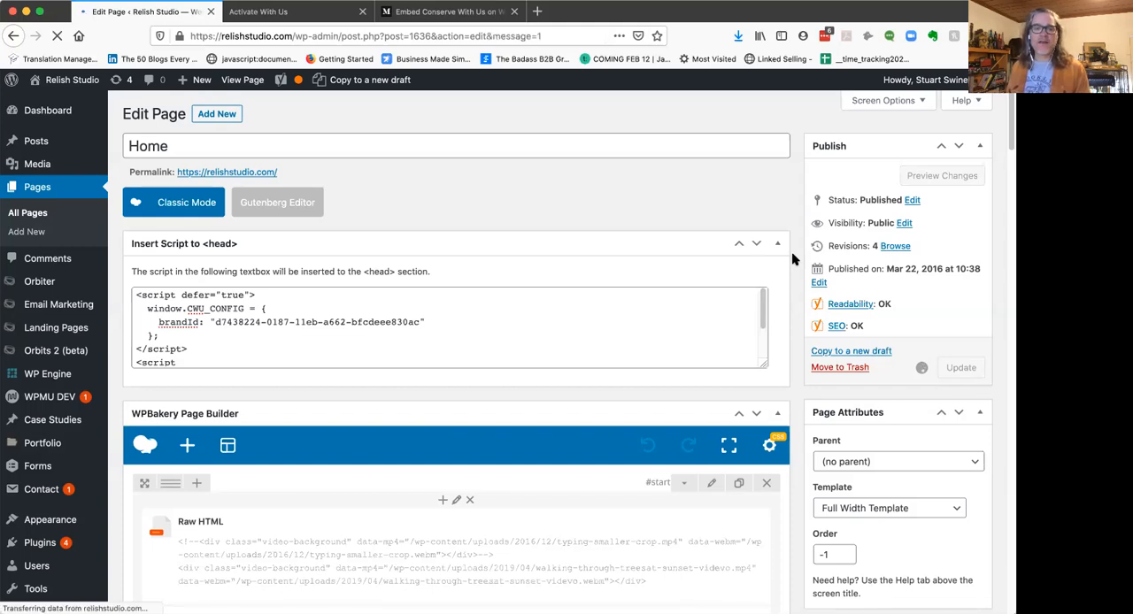
left_click(959, 368)
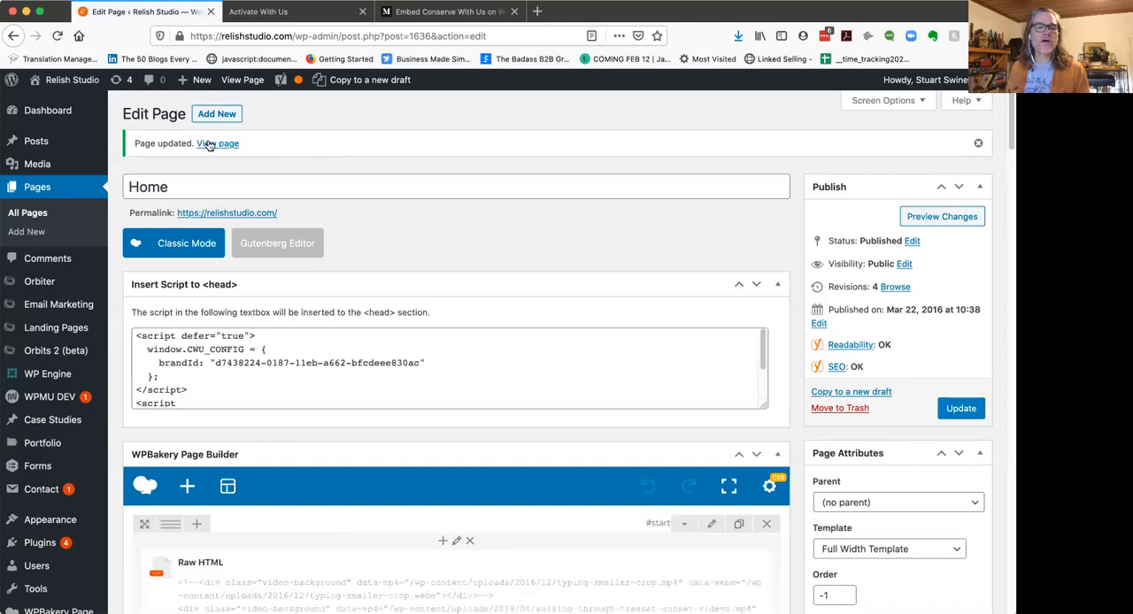
left_click(217, 143)
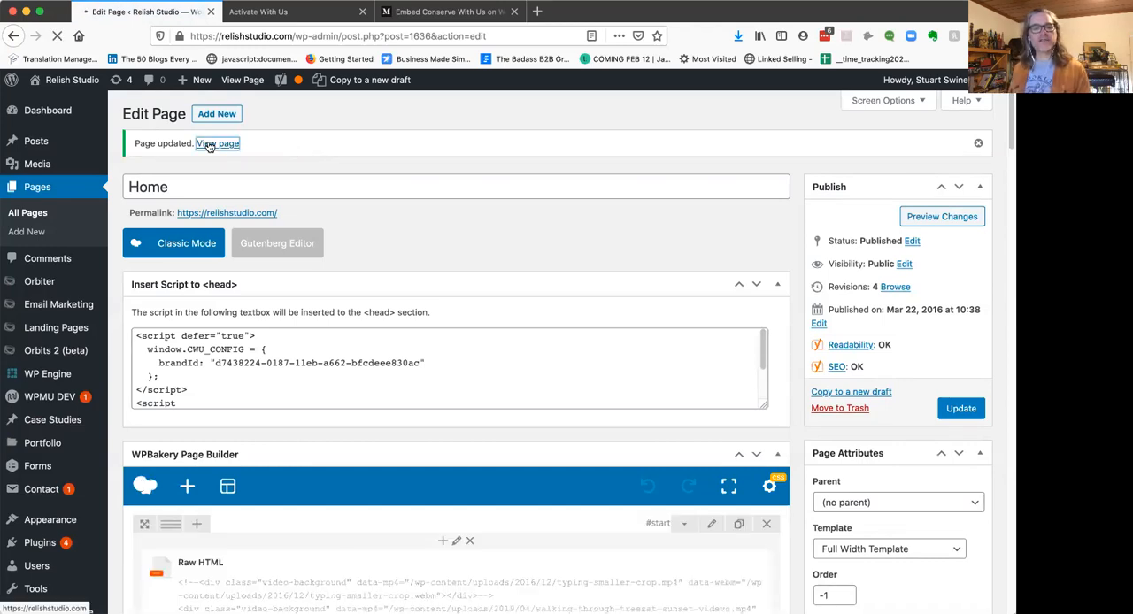
Step: Load relishstudio.com and watch the Pledge to Vote for the Climate widget appear
left_click(216, 142)
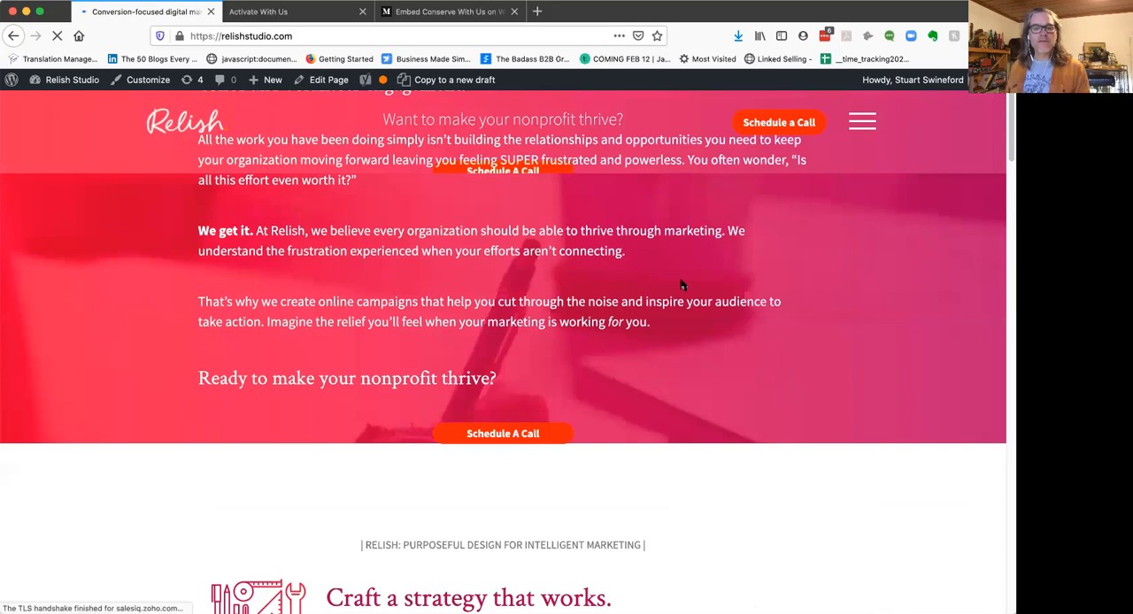
mouse_move(706, 327)
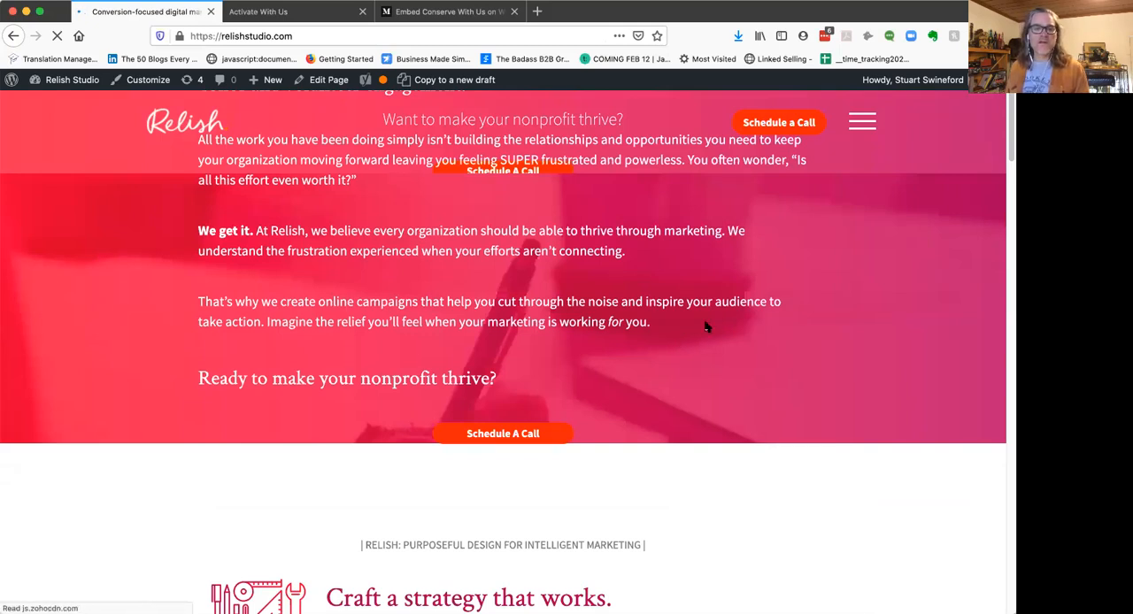
scroll("up", 3)
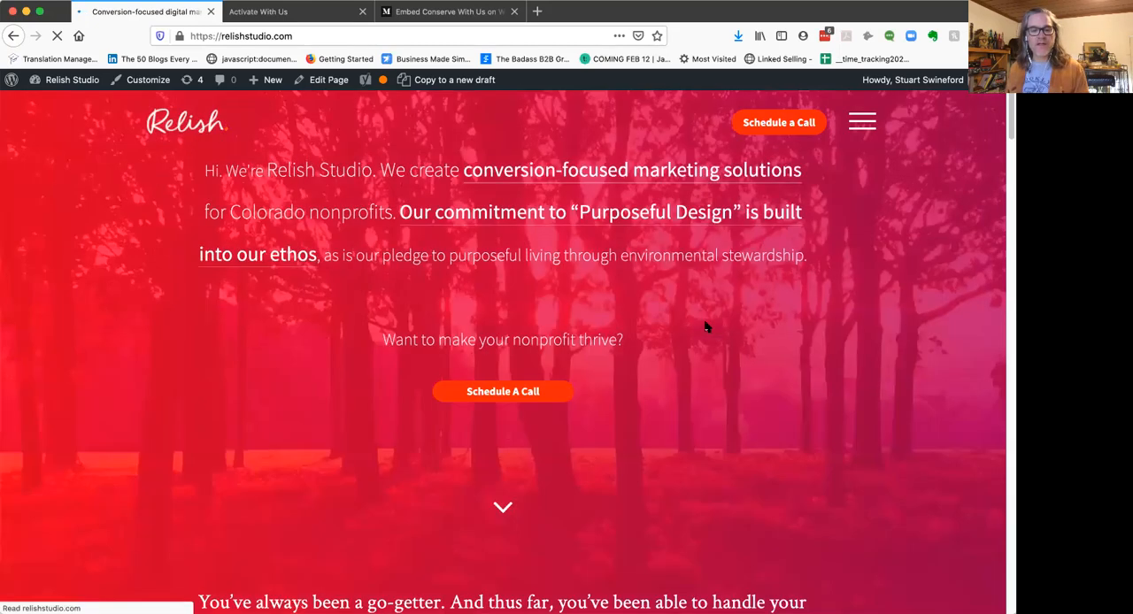
scroll("down", 3)
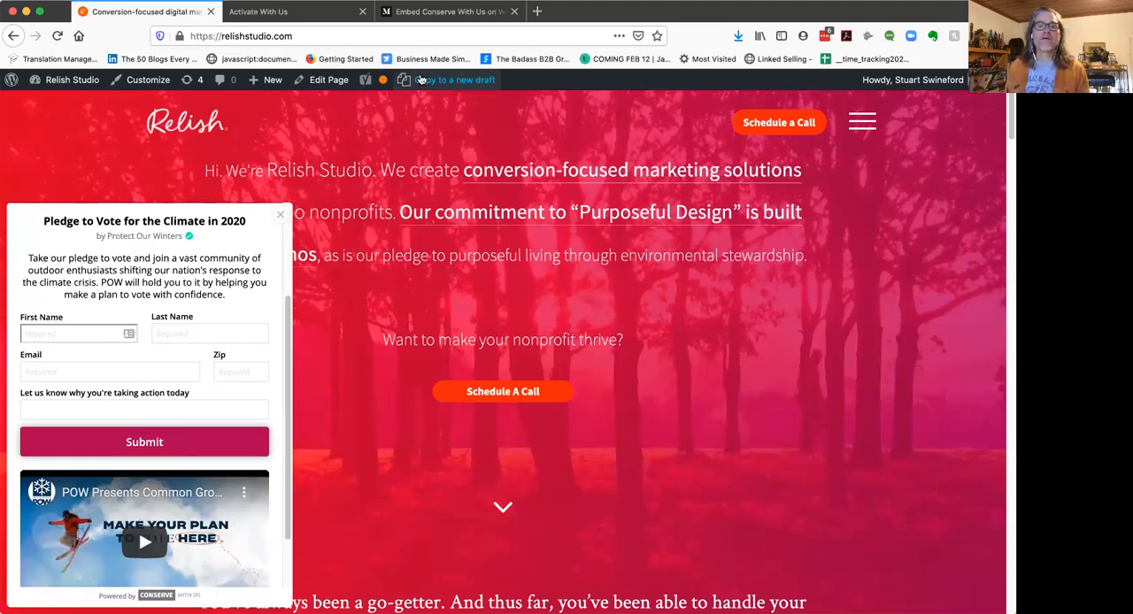
Step: Return to relishstudio.com and dismiss the pledge widget to a small Take Action tab
left_click(442, 11)
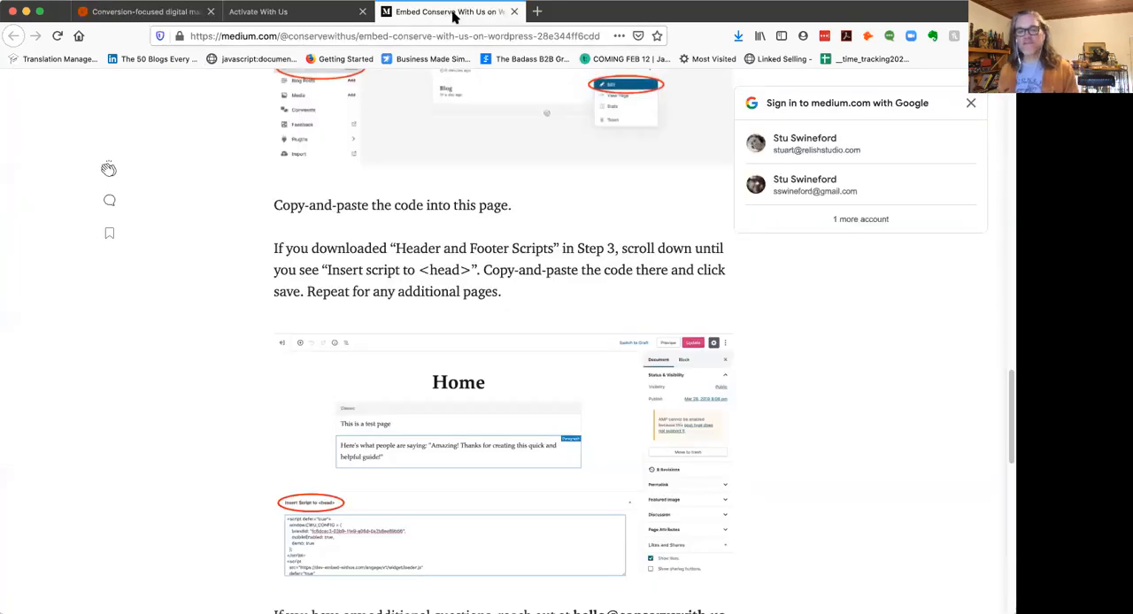
left_click(297, 10)
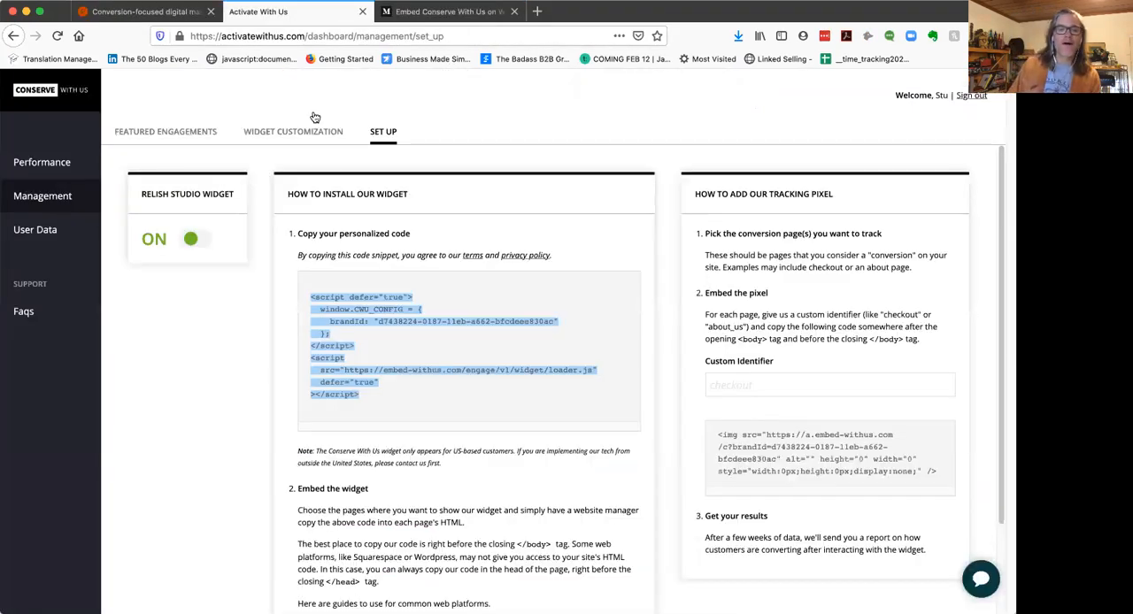
left_click(142, 11)
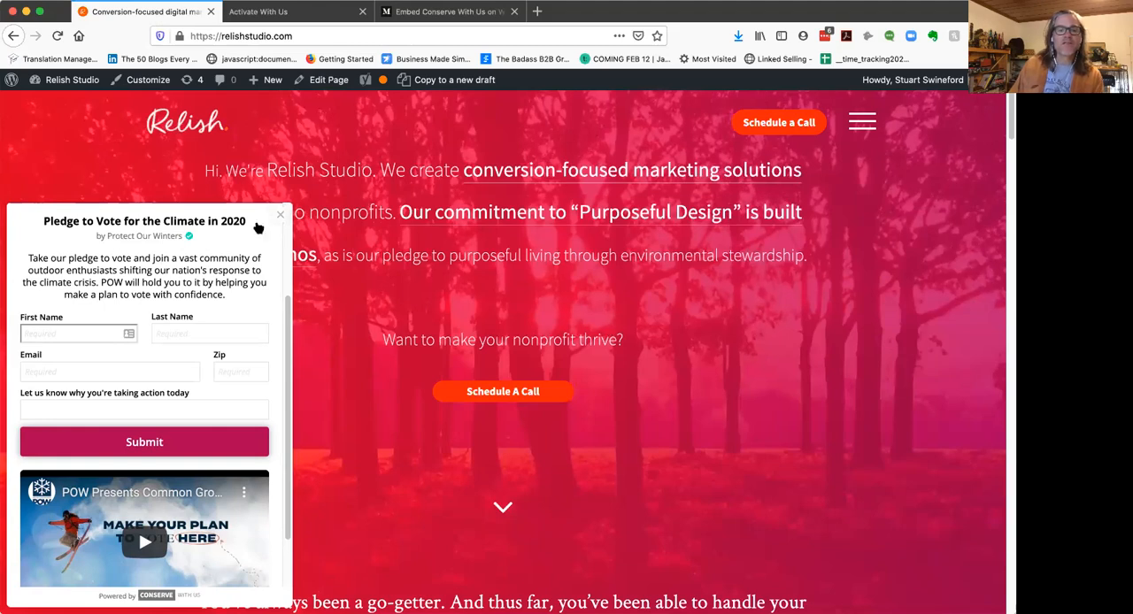
left_click(279, 216)
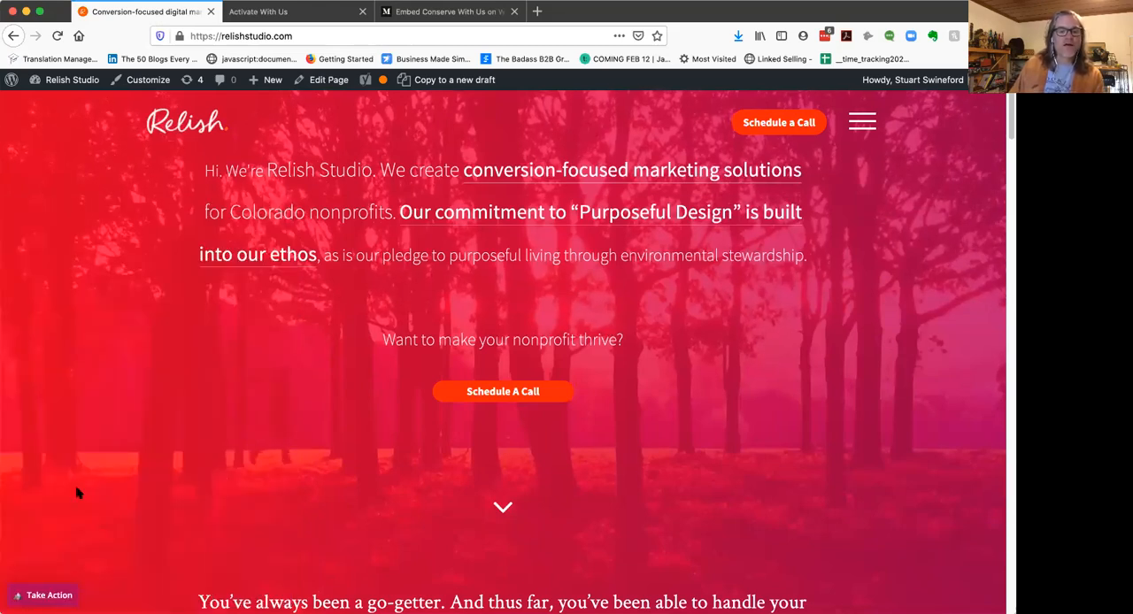